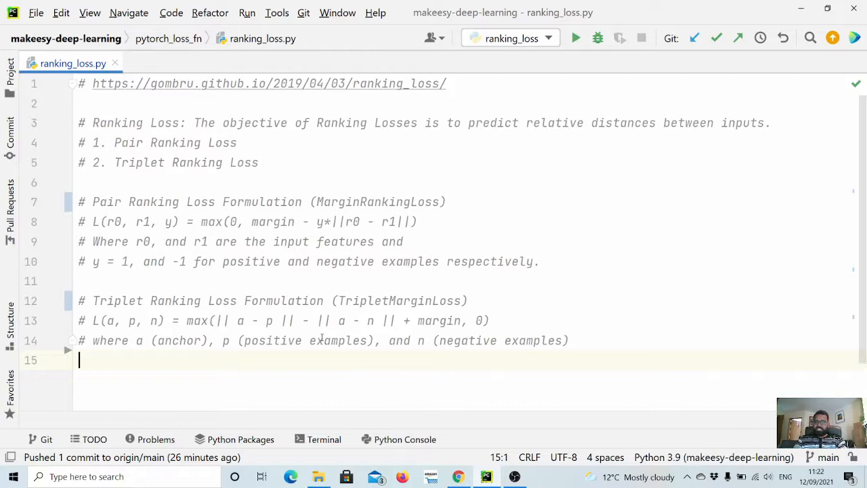
Step: Finish reviewing the ranking formula comments and start a new code line below them
{"action": "double_click", "coordinate": [211, 223]}
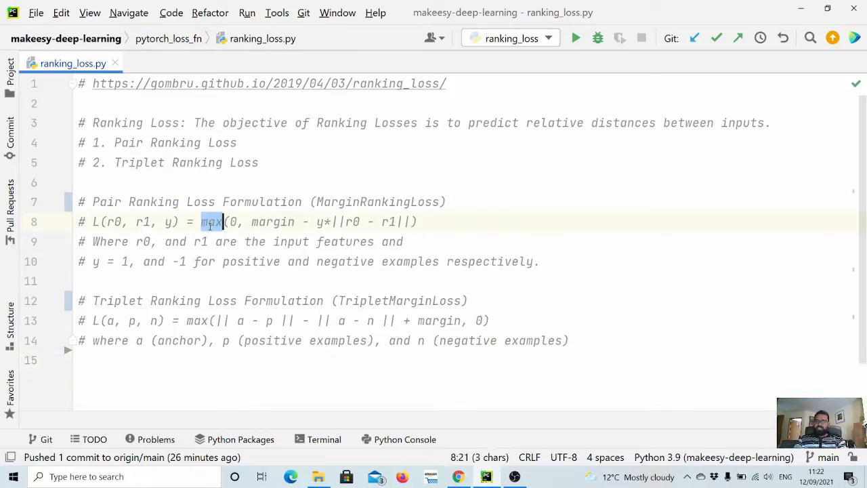
{"action": "left_click", "coordinate": [233, 222]}
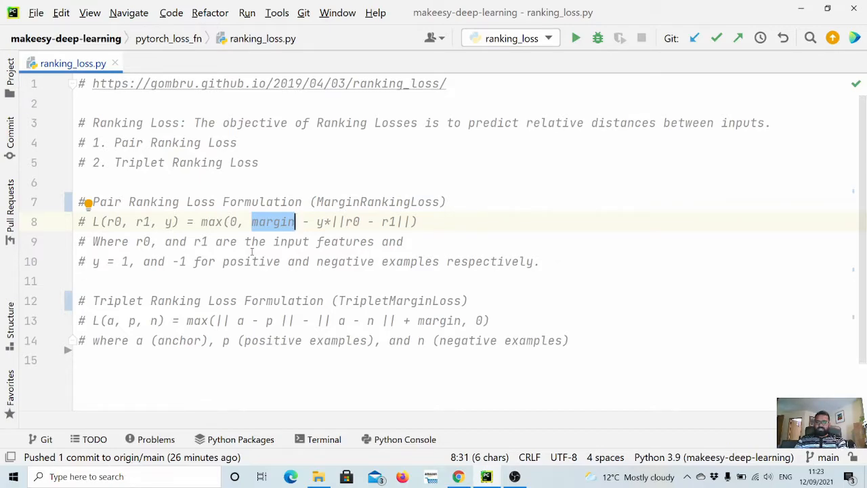
{"action": "left_click", "coordinate": [105, 280]}
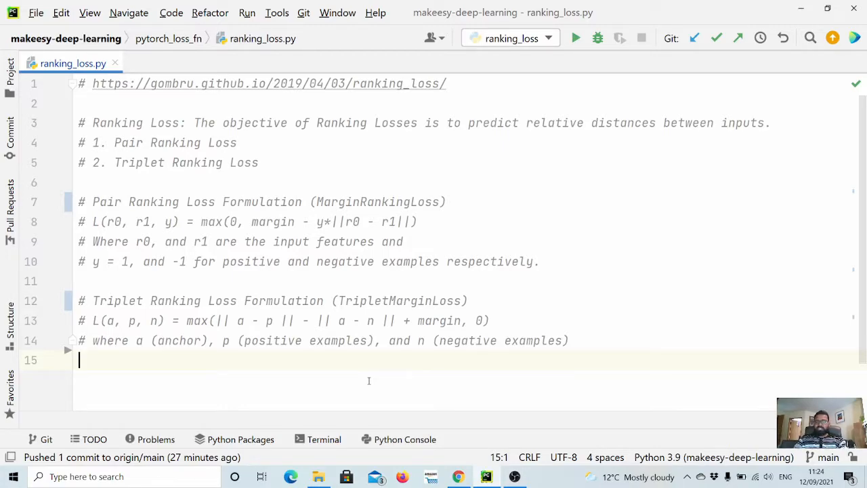
{"action": "key", "text": "enter"}
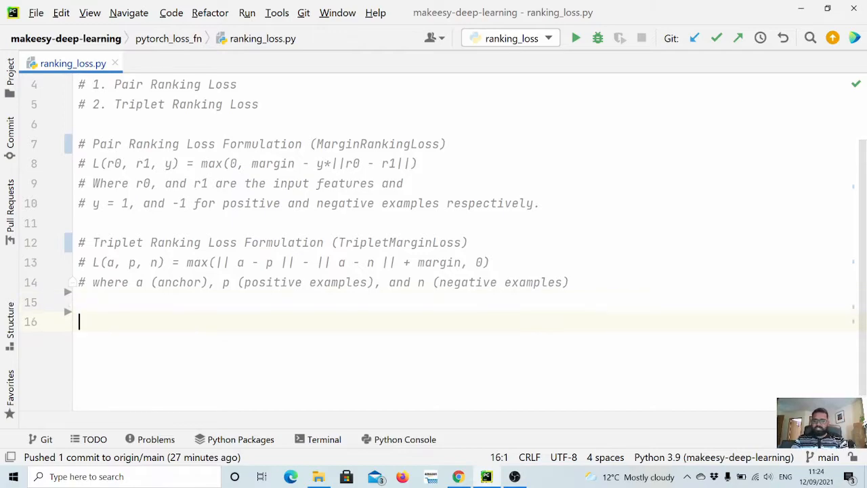
Step: Import torch and define input1 = torch.rand(3, 512, requires_grad=True)
{"action": "type", "text": "input1 ="}
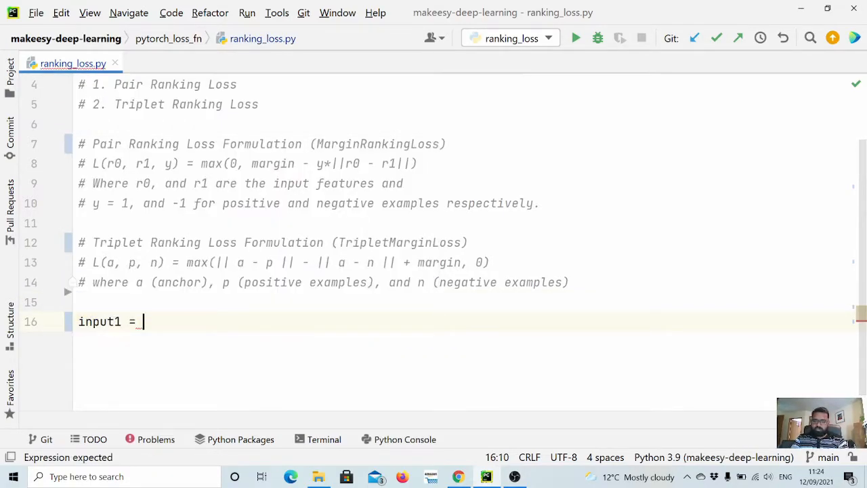
{"action": "type", "text": "torch"}
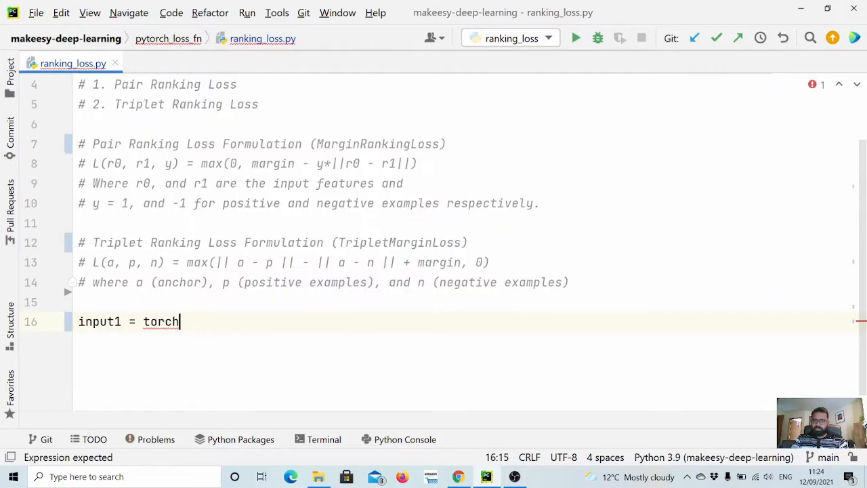
{"action": "type", "text": ".rand("}
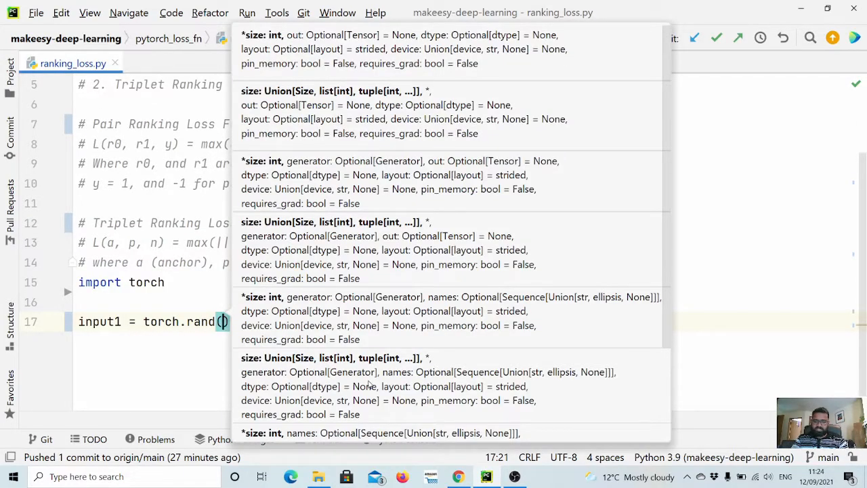
{"action": "type", "text": "3,"}
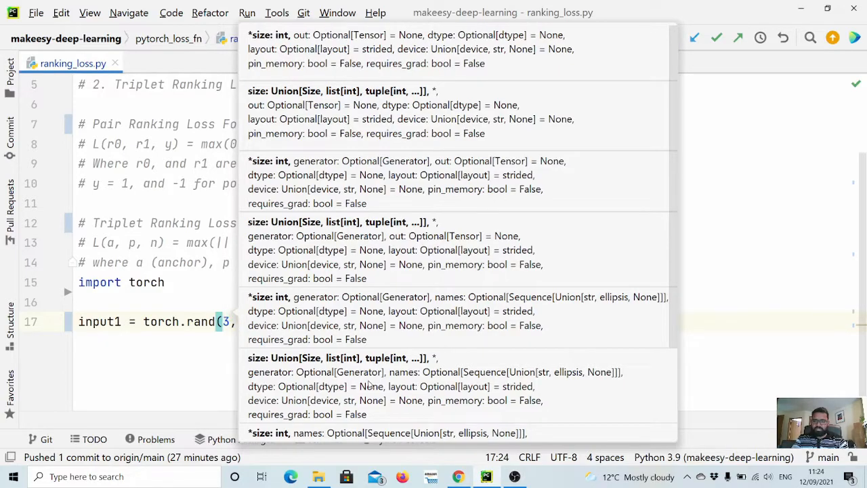
{"action": "type", "text": "512, req)"}
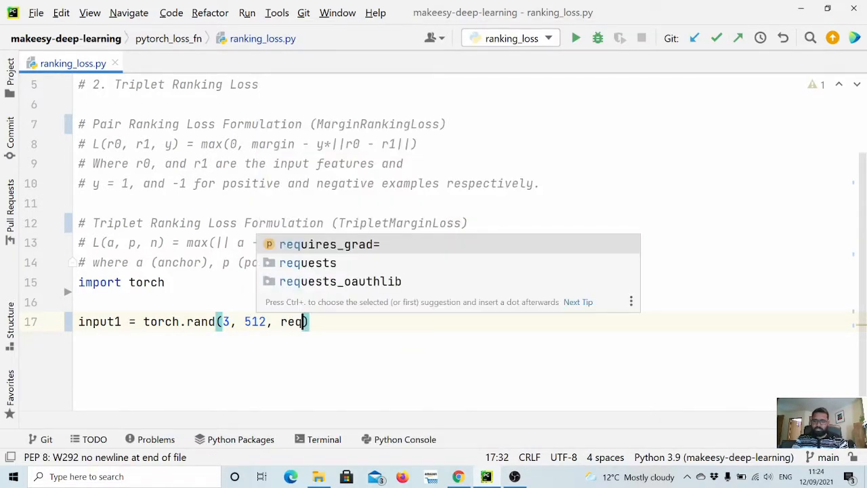
{"action": "type", "text": "uires_grad=True"}
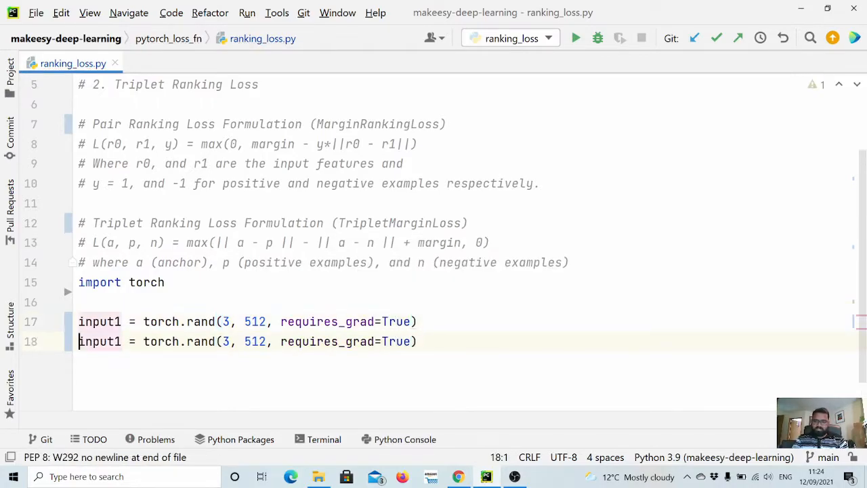
Step: Duplicate the tensor line and rename the copies to input2 and input3
{"action": "left_click", "coordinate": [116, 341]}
{"action": "type", "text": "2"}
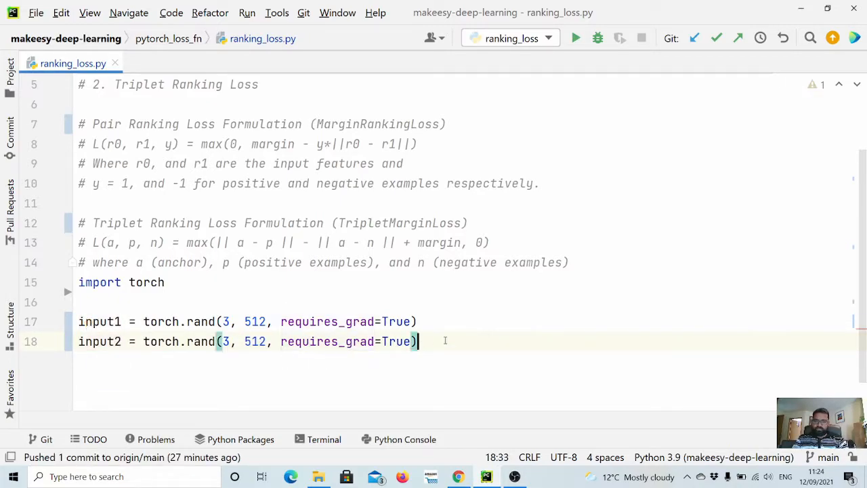
{"action": "key", "text": "enter"}
{"action": "type", "text": "input3 = torch.rand(3, 512, requires_grad=True"}
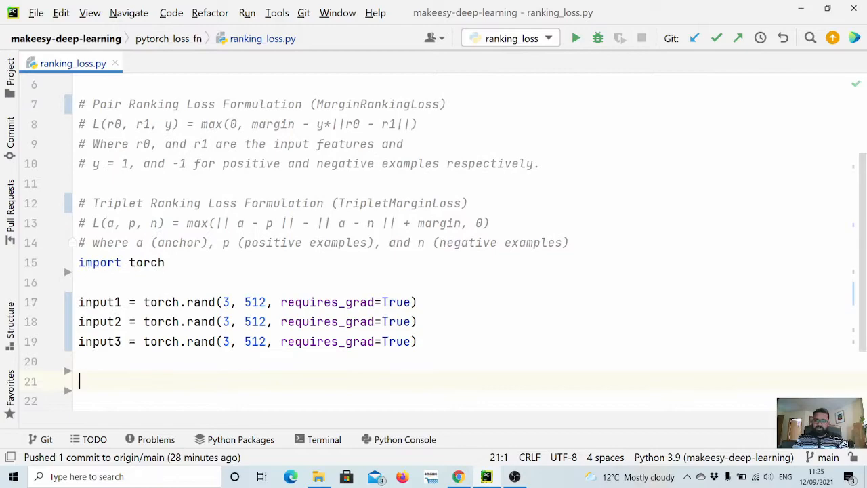
Step: Import nn from torch and create loss_fn_pair = nn.MarginRankingLoss()
{"action": "type", "text": "l"}
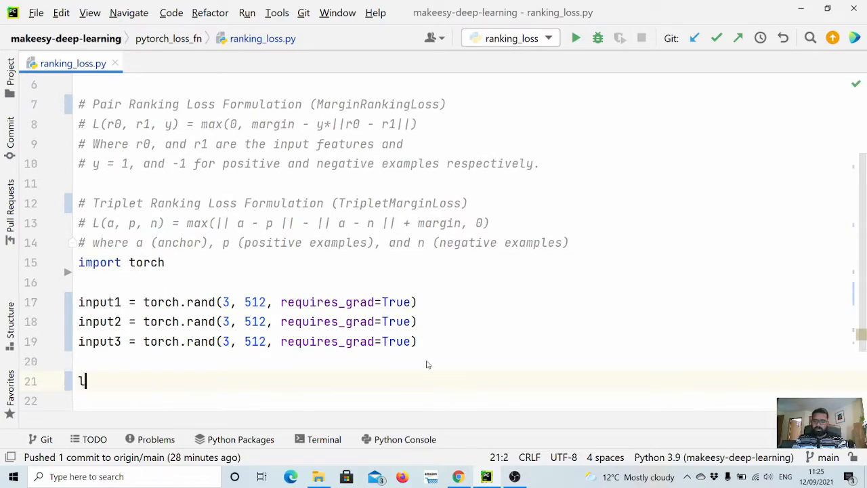
{"action": "type", "text": "oss_fn_"}
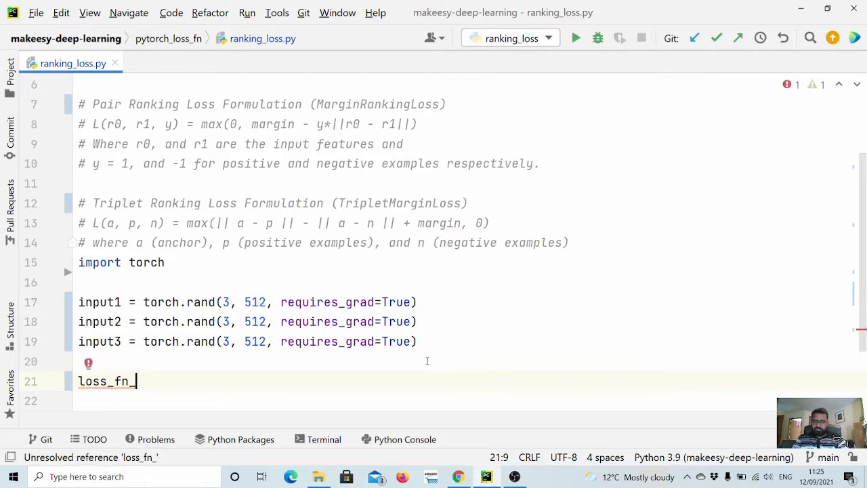
{"action": "type", "text": "pair"}
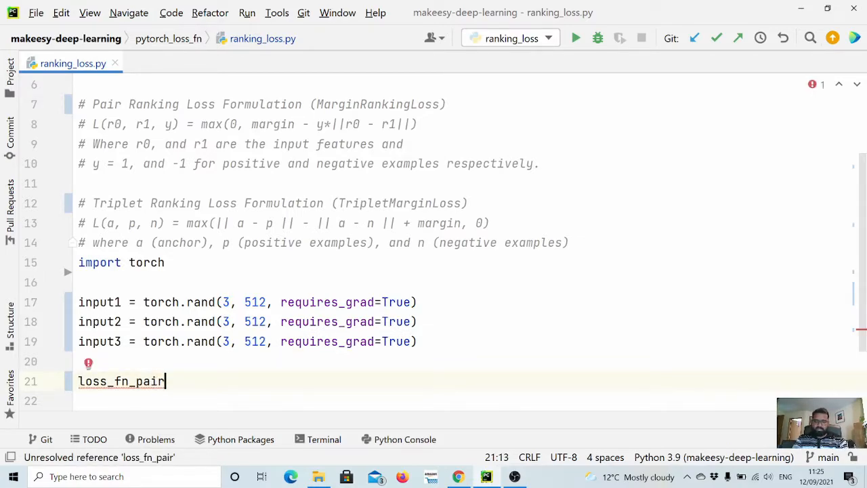
{"action": "type", "text": "= _nn"}
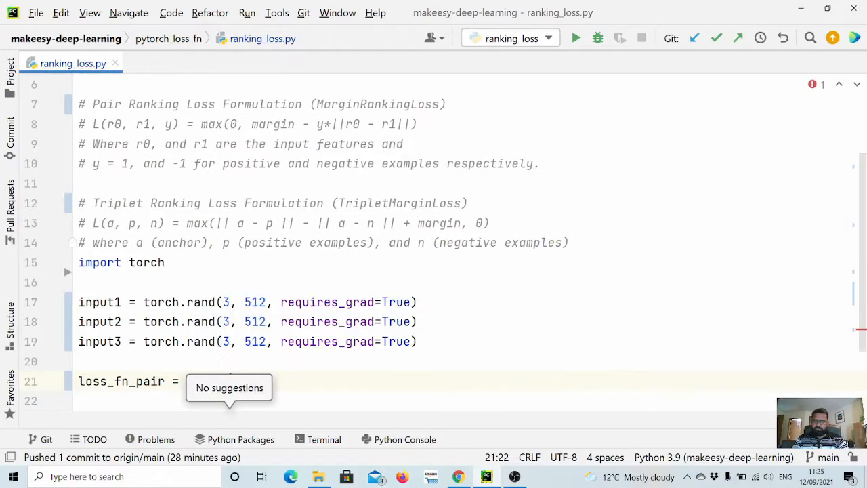
{"action": "type", "text": "nn.R"}
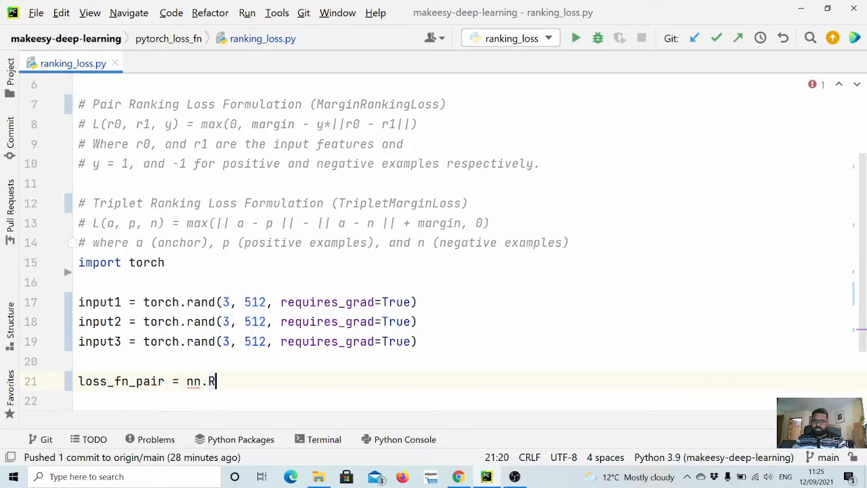
{"action": "type", "text": "Ma"}
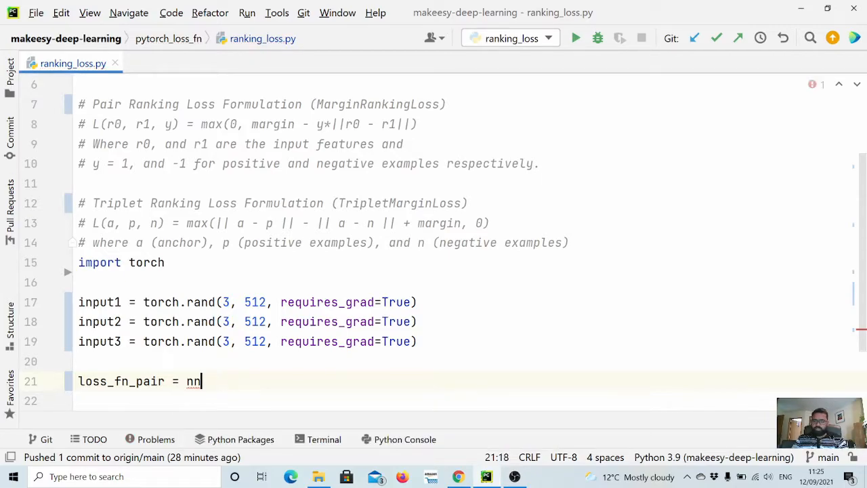
{"action": "type", "text": "from torch import nn"}
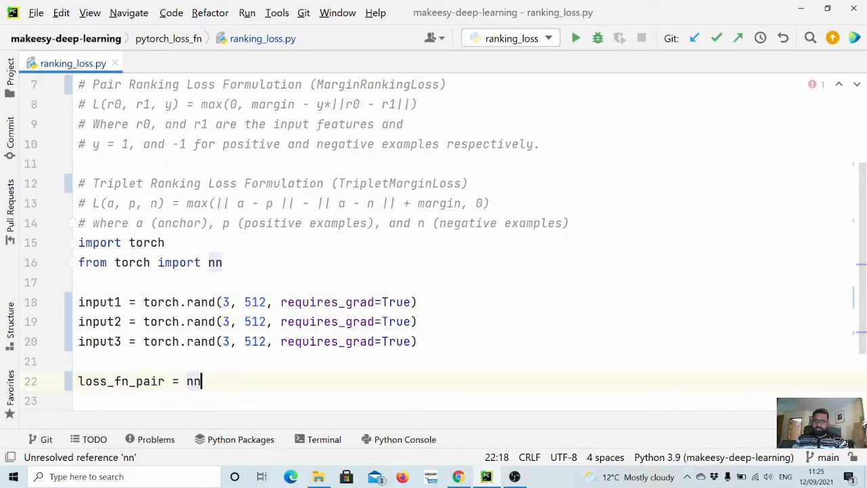
{"action": "type", "text": ".MarginRankingLoss"}
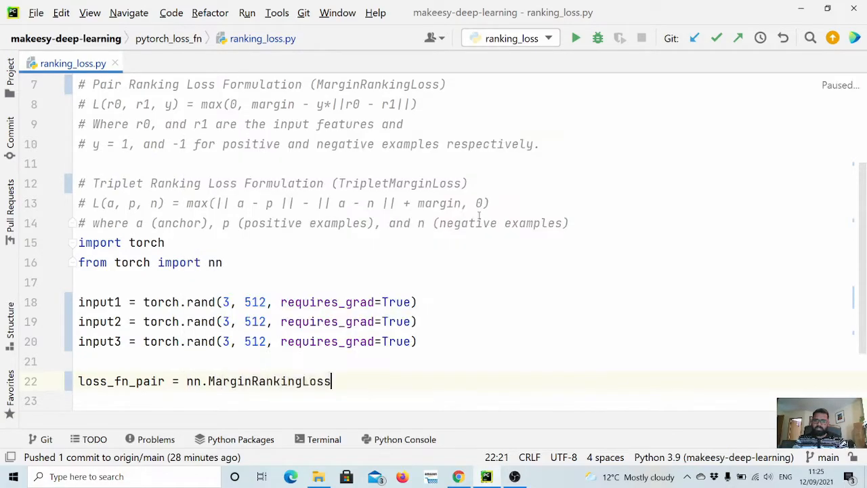
{"action": "type", "text": "()"}
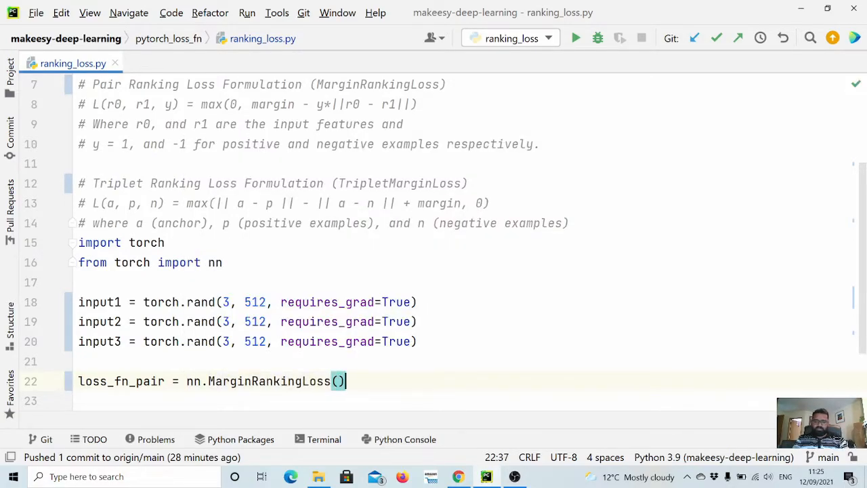
Step: Create loss_fn_triplet = nn.TripletMarginLoss()
{"action": "type", "text": "loss_f"}
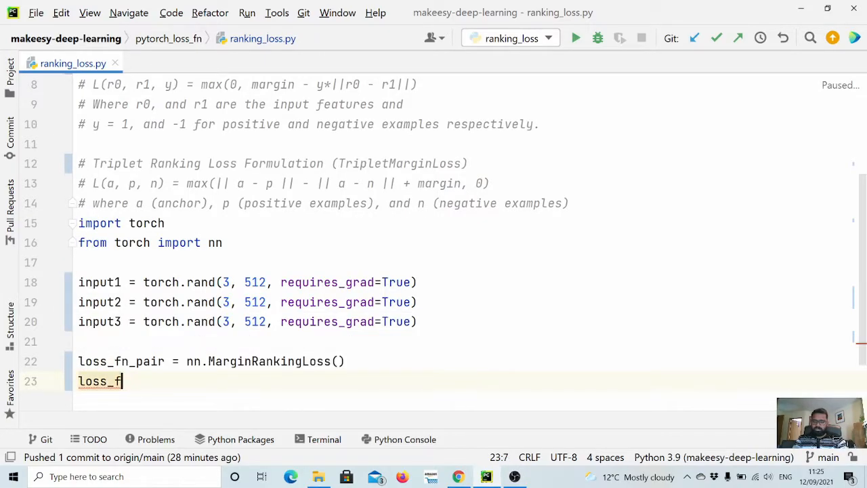
{"action": "type", "text": "_t"}
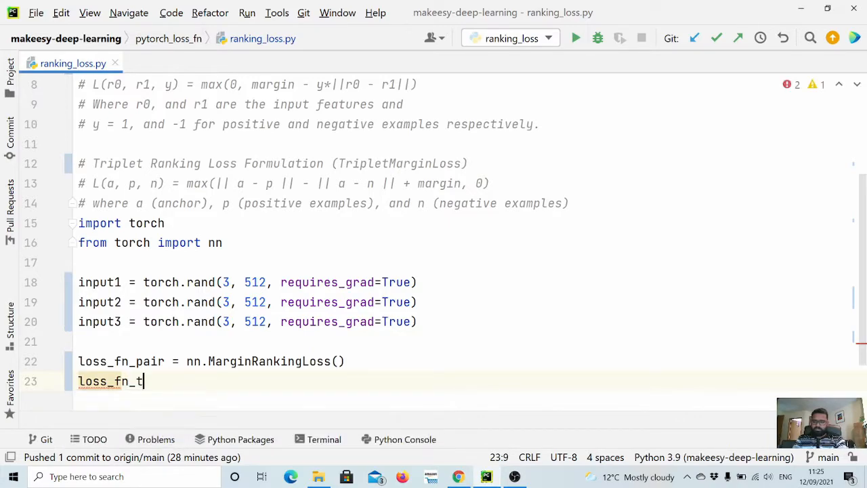
{"action": "type", "text": "rip"}
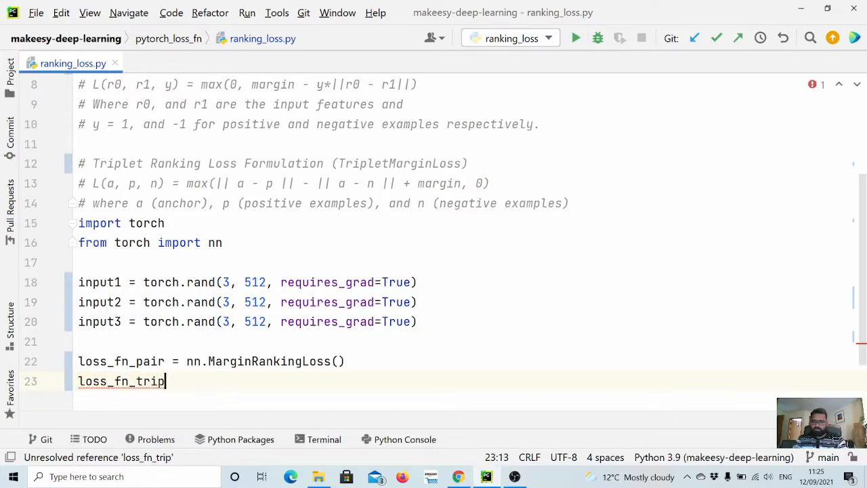
{"action": "type", "text": "et ="}
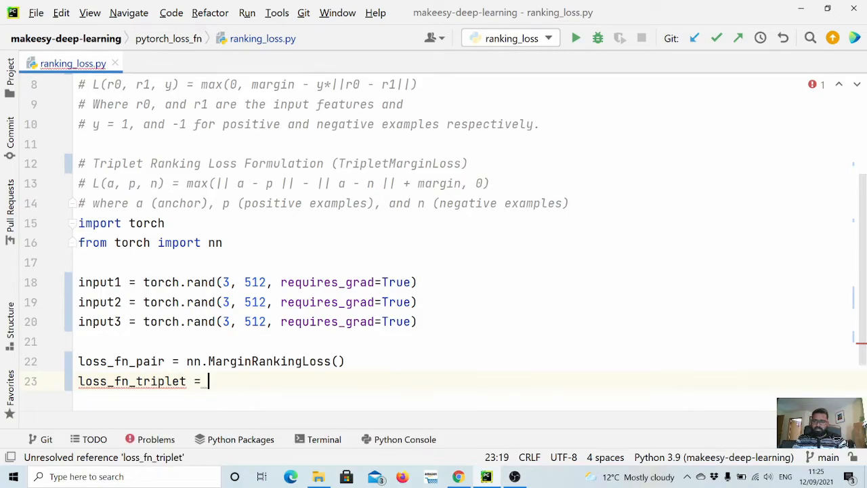
{"action": "type", "text": "nn."}
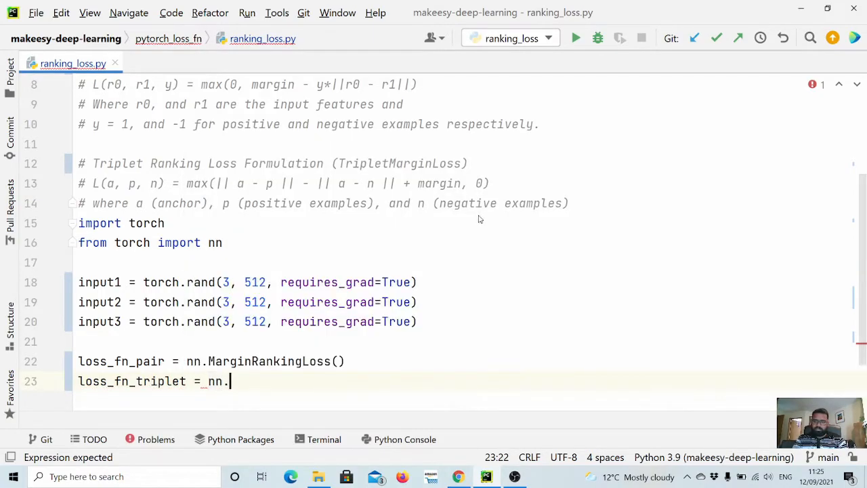
{"action": "type", "text": "TripletMarginLoss("}
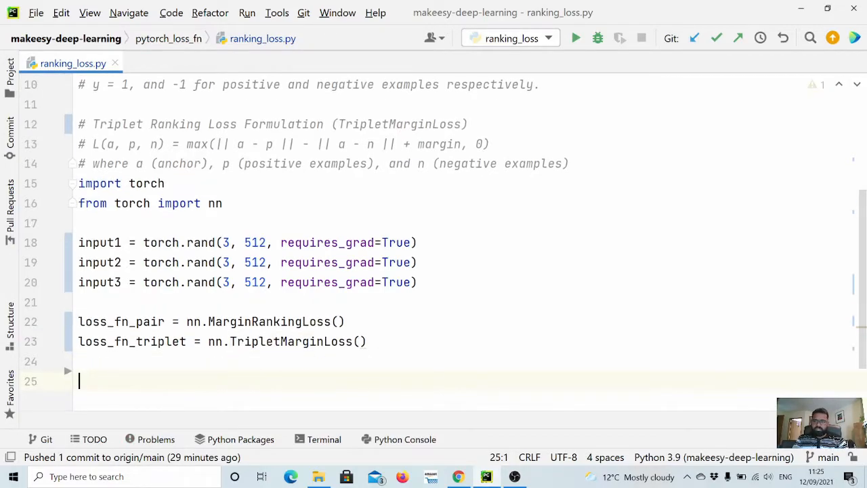
Step: Define target = torch.randn(3,1).sign() and begin the output line
{"action": "type", "text": "outpu"}
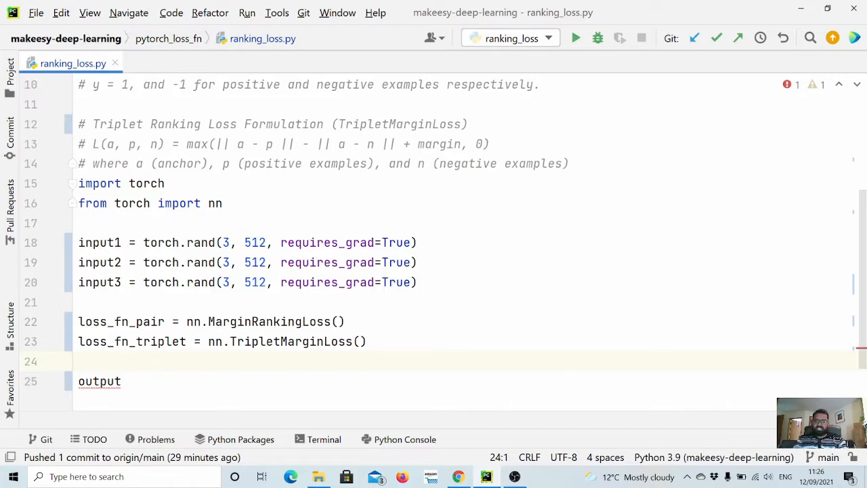
{"action": "type", "text": "target"}
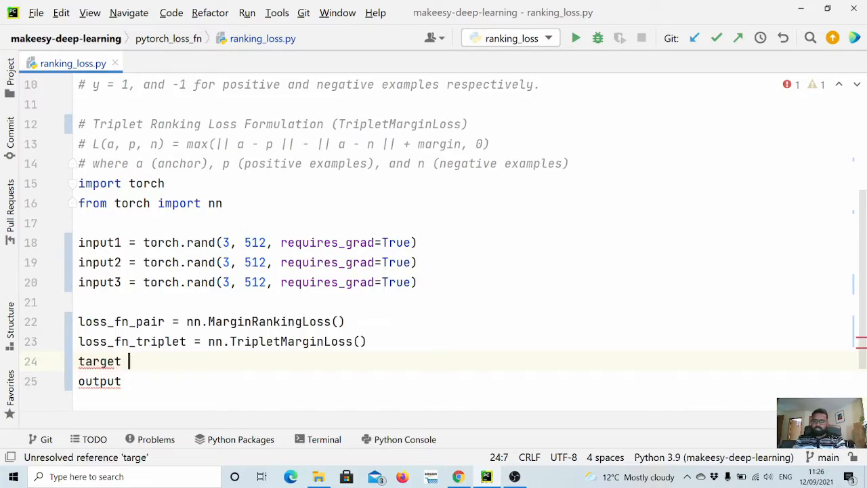
{"action": "type", "text": "="}
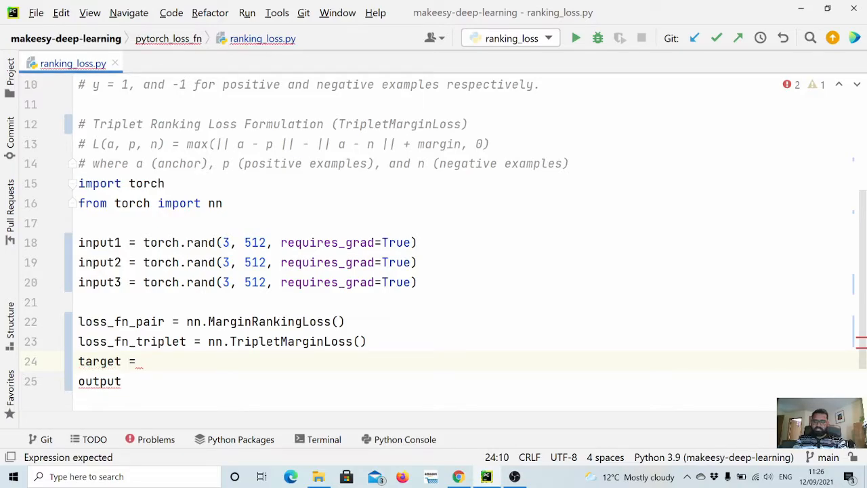
{"action": "type", "text": "torch.randn("}
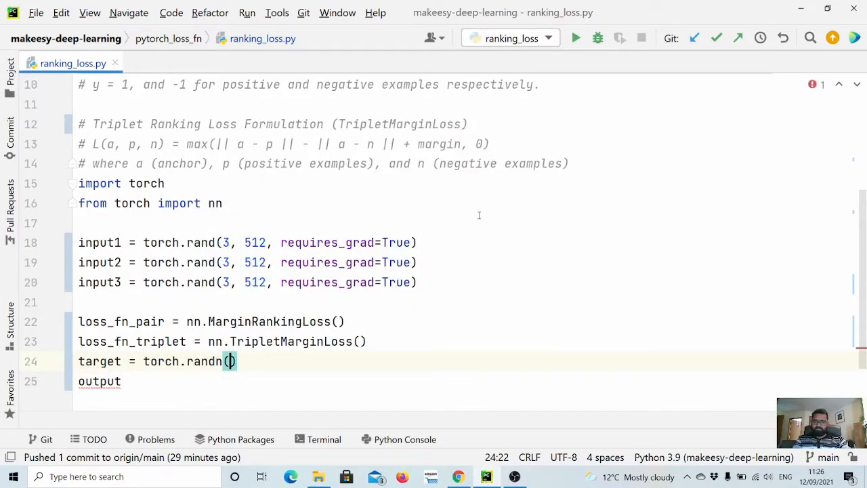
{"action": "type", "text": "3,1"}
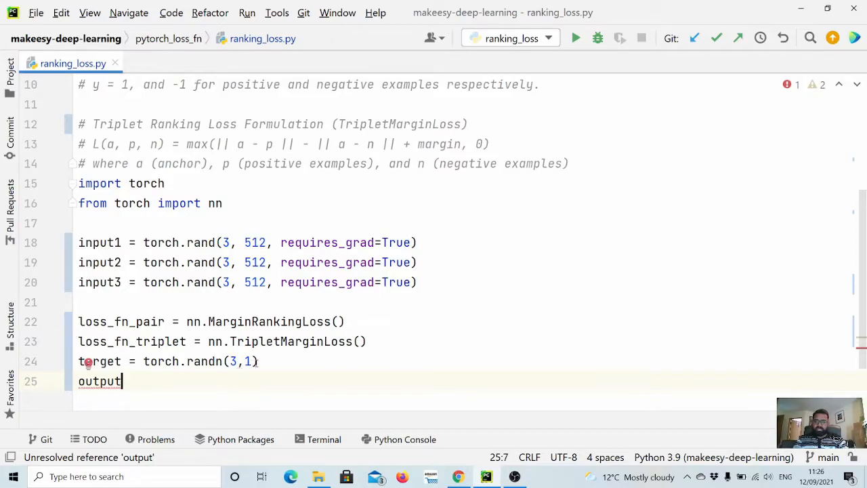
{"action": "type", "text": ".sig"}
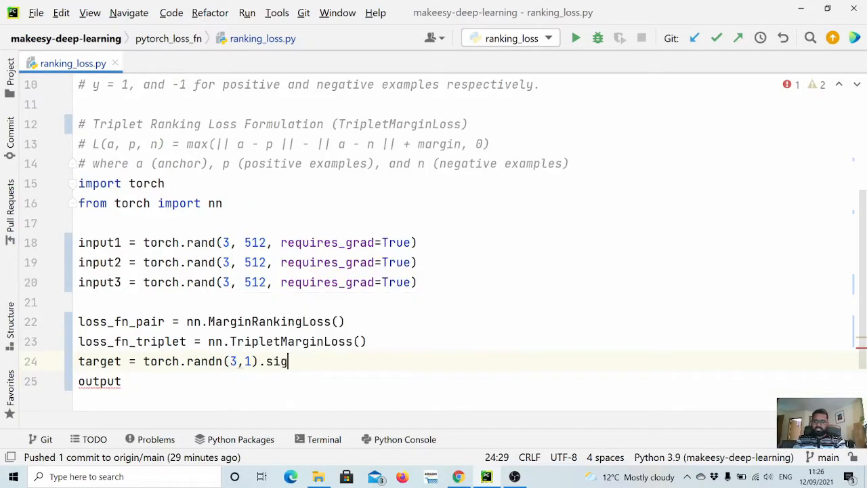
{"action": "type", "text": "n"}
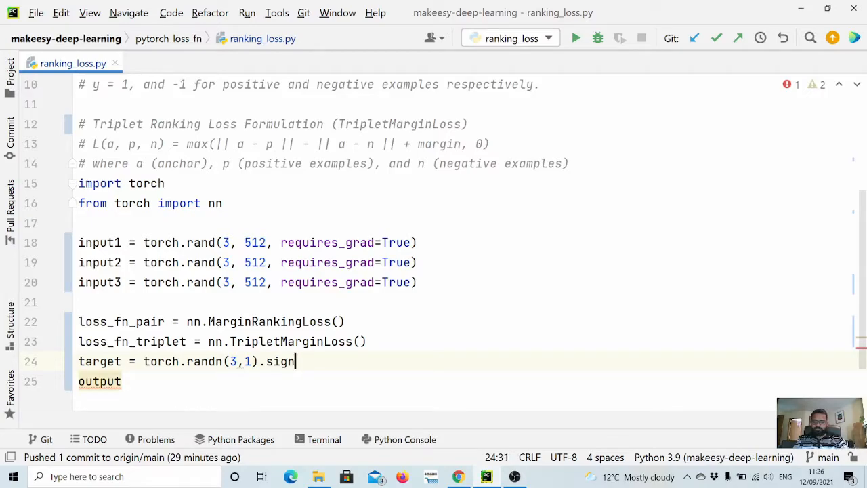
{"action": "type", "text": "()"}
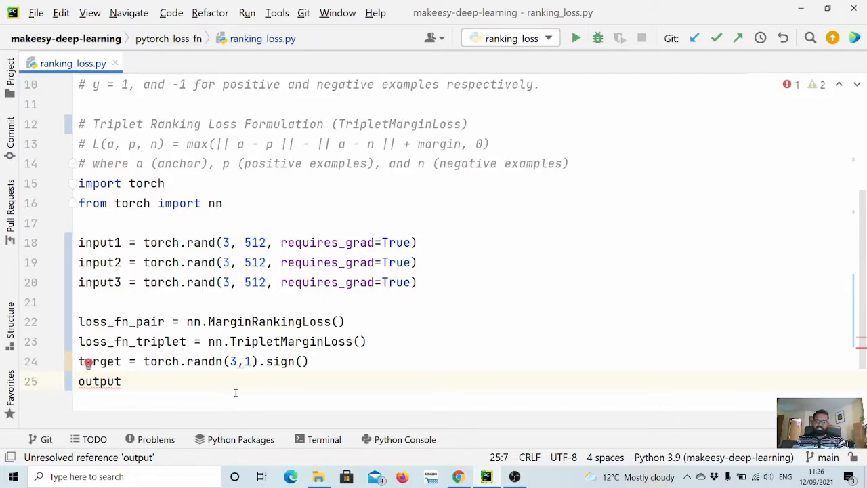
Step: Compute output_pair = loss_fn_pair(input1, input2, target)
{"action": "type", "text": "_"}
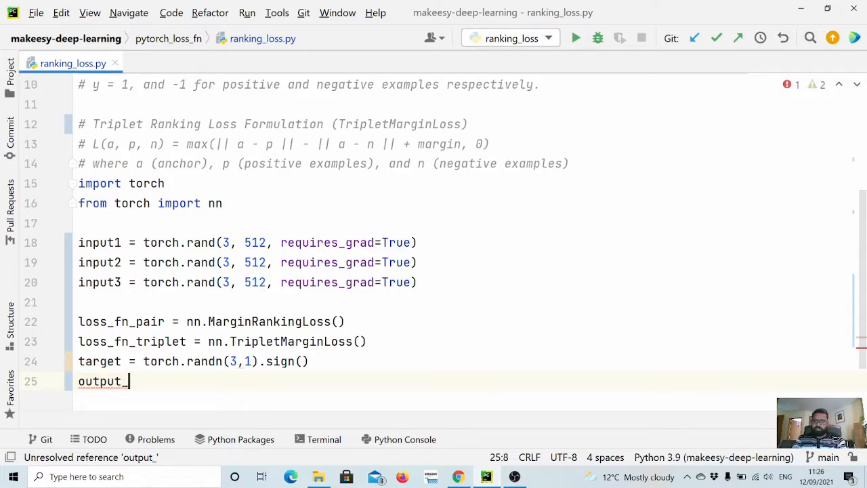
{"action": "type", "text": "pair"}
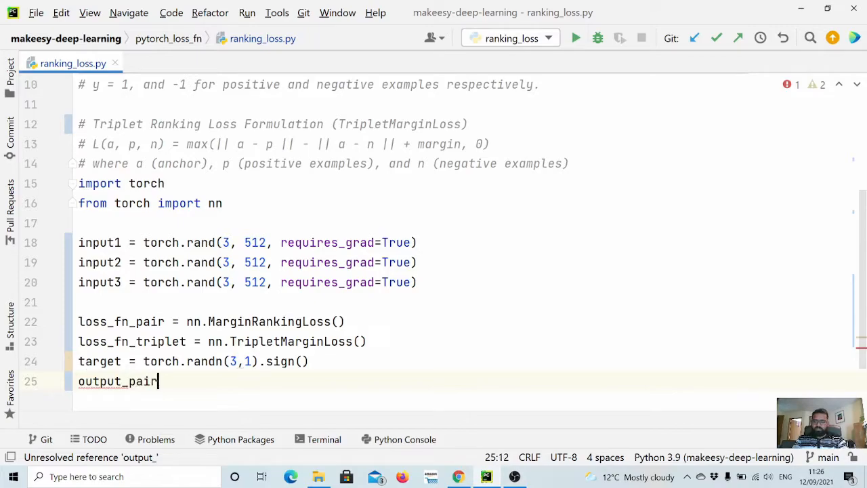
{"action": "type", "text": "= loss_fn_pair("}
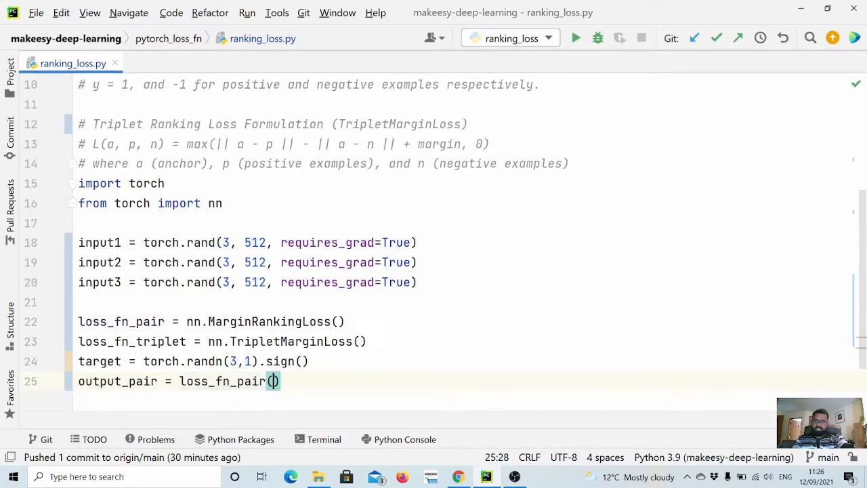
{"action": "type", "text": "in"}
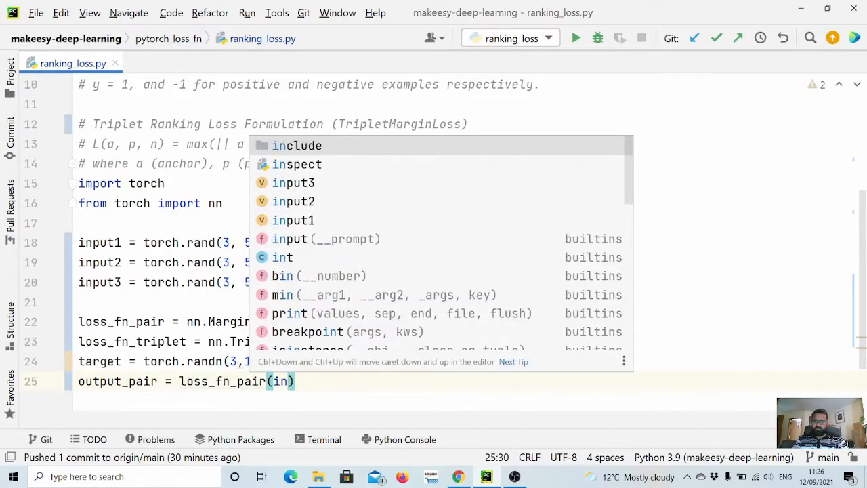
{"action": "type", "text": "input1,"}
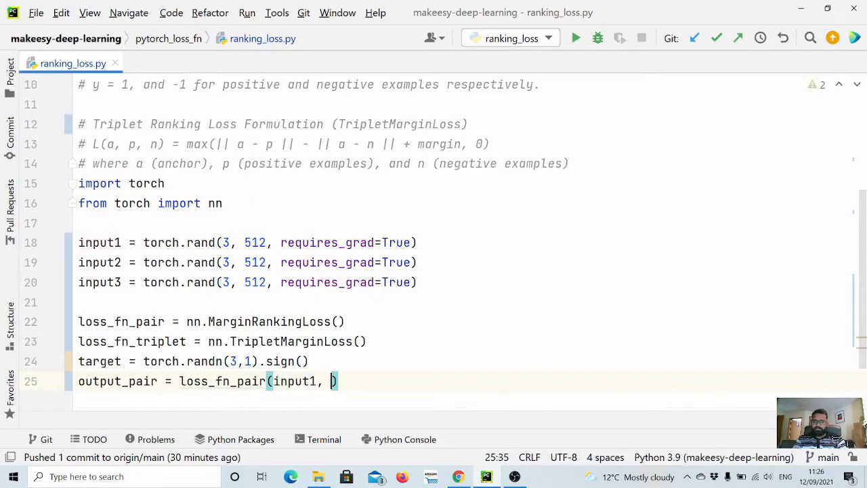
{"action": "type", "text": "input2"}
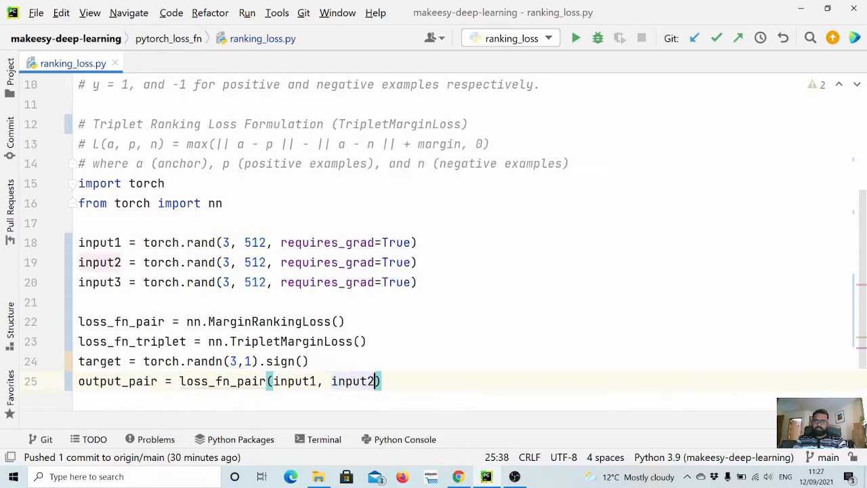
{"action": "type", "text": ", tar"}
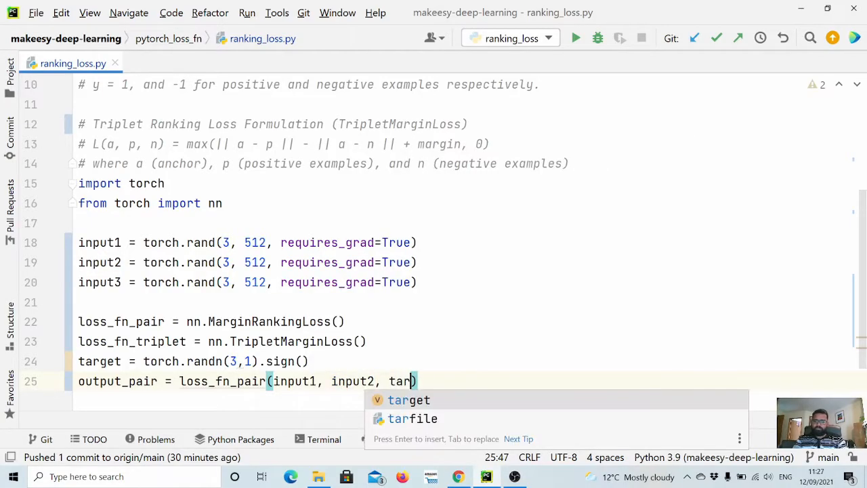
{"action": "key", "text": "Enter"}
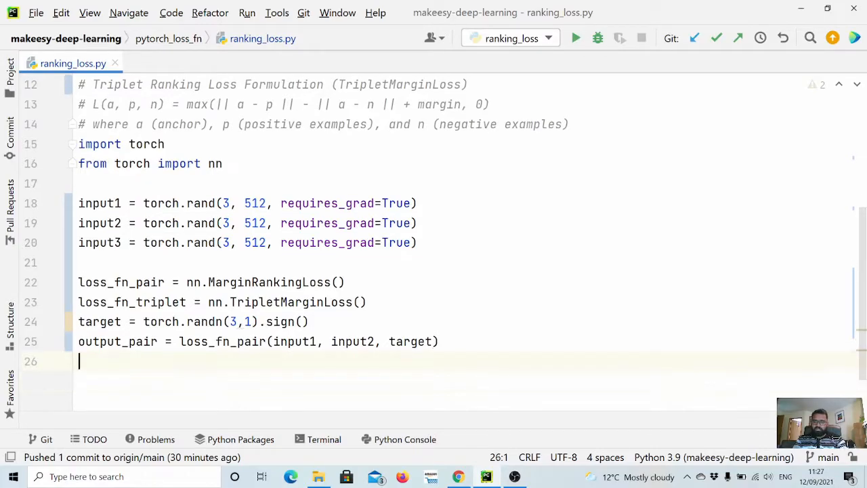
Step: Compute output_triplet = loss_fn_triplet(input1, input2, input3)
{"action": "type", "text": "output_pair"}
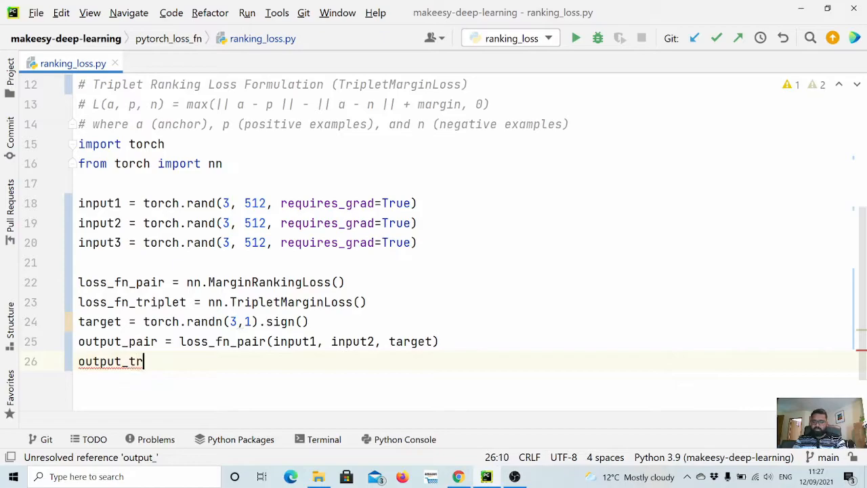
{"action": "type", "text": "iplet ="}
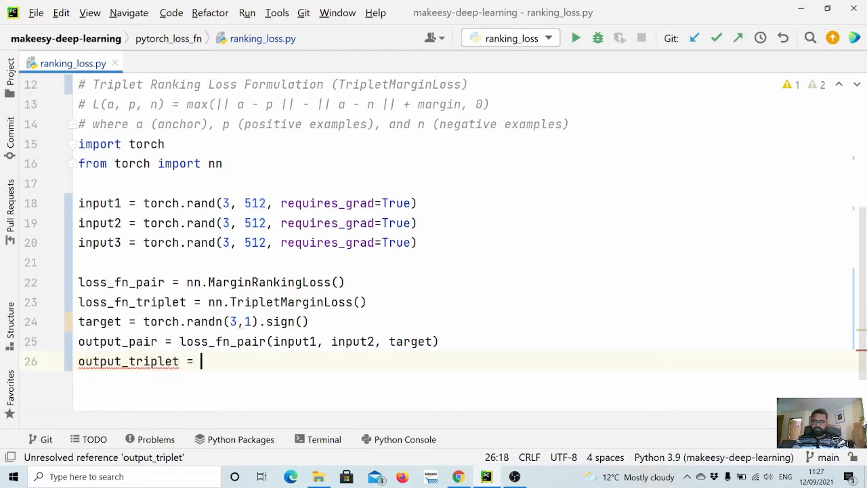
{"action": "type", "text": "loss_fn_triplet("}
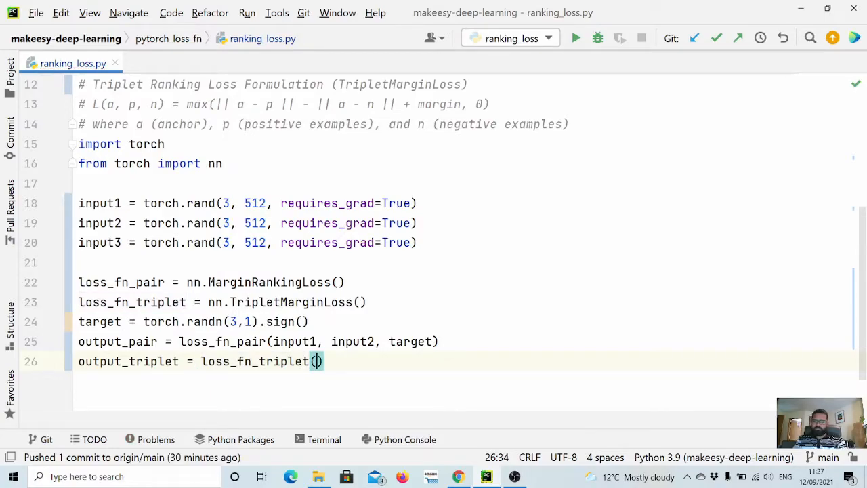
{"action": "type", "text": "in"}
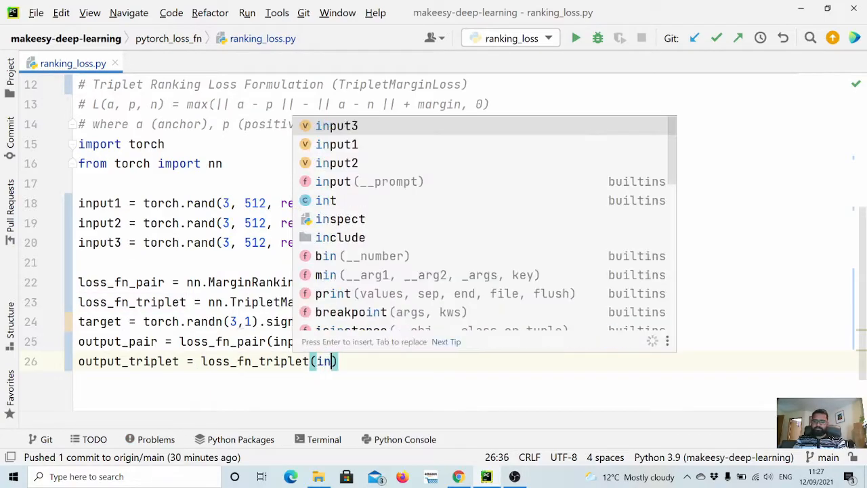
{"action": "type", "text": "input1, input2, input3"}
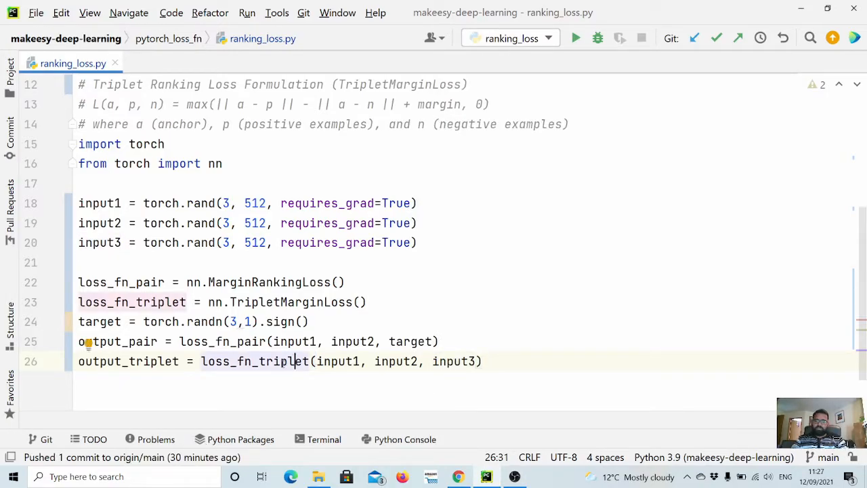
{"action": "double_click", "coordinate": [255, 361]}
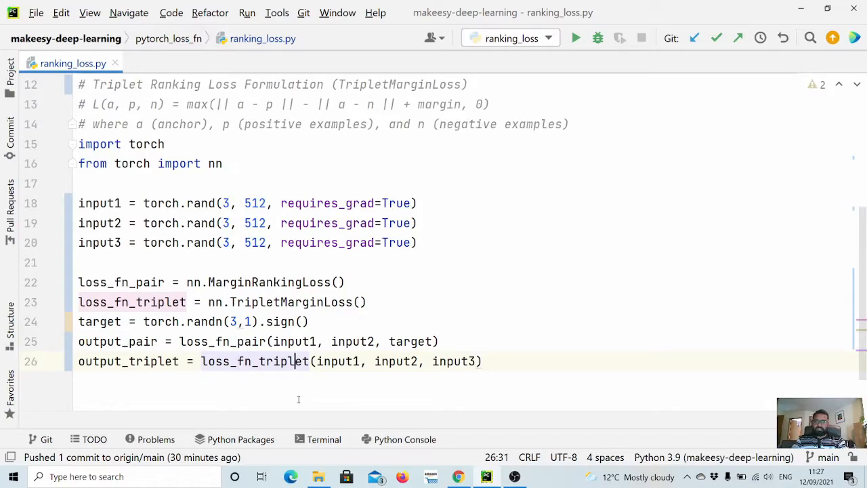
Step: Add output_pair.backward() and output_triplet.backward() after each loss computation
{"action": "key", "text": "enter"}
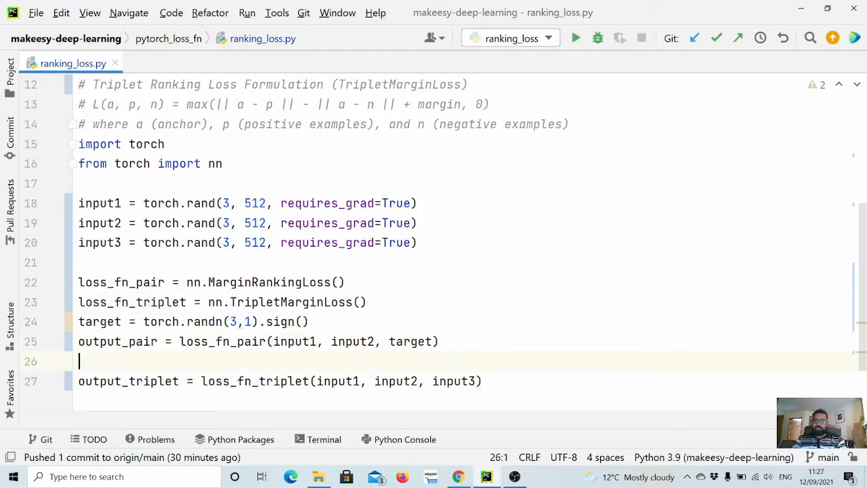
{"action": "type", "text": "output_pair"}
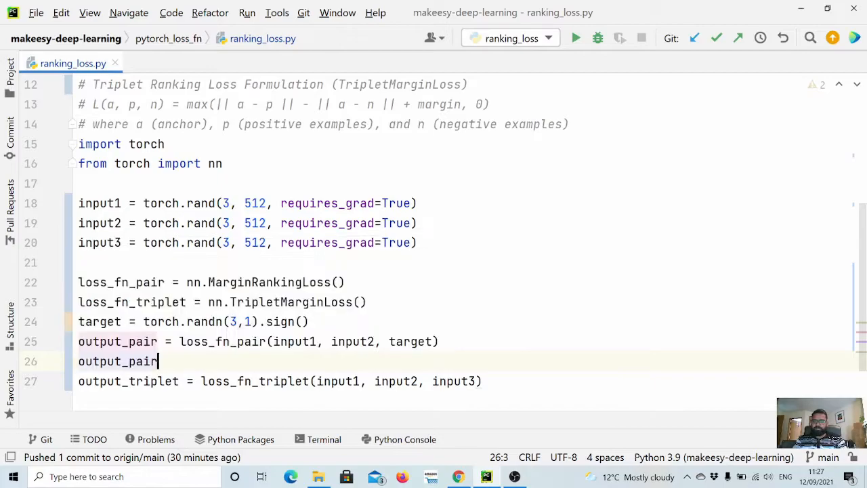
{"action": "type", "text": ".backward("}
{"action": "type", "text": "output_triplet"}
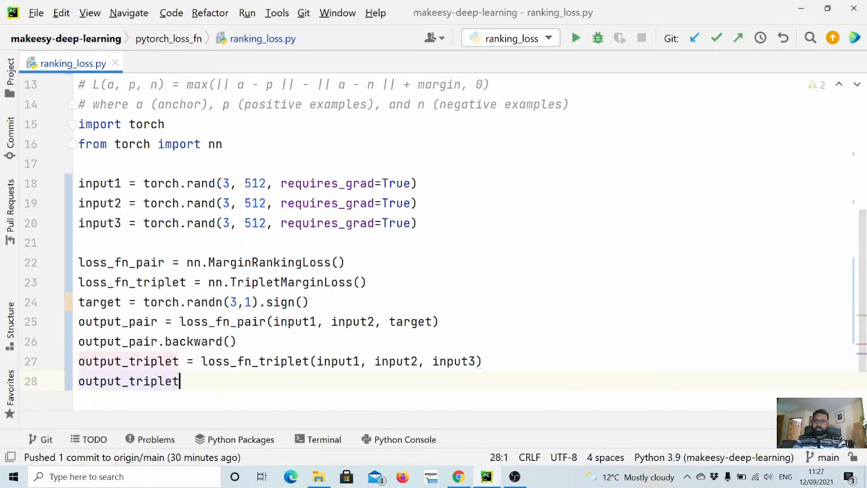
{"action": "type", "text": ".back"}
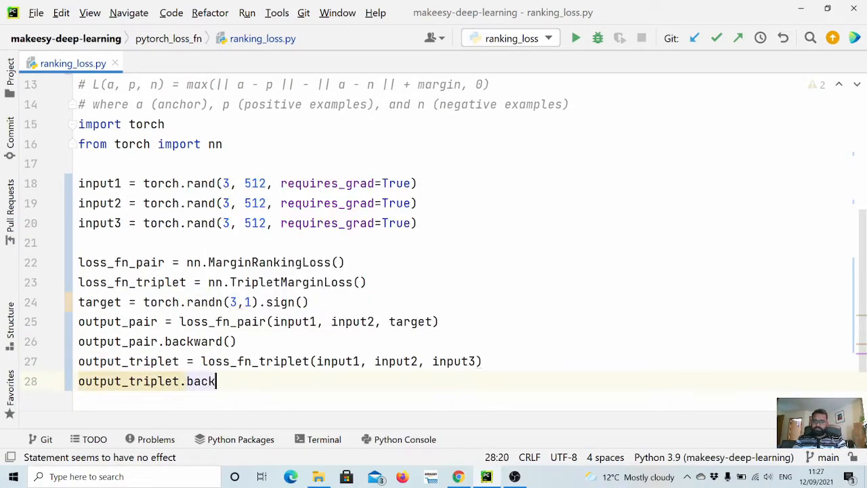
{"action": "type", "text": "ward("}
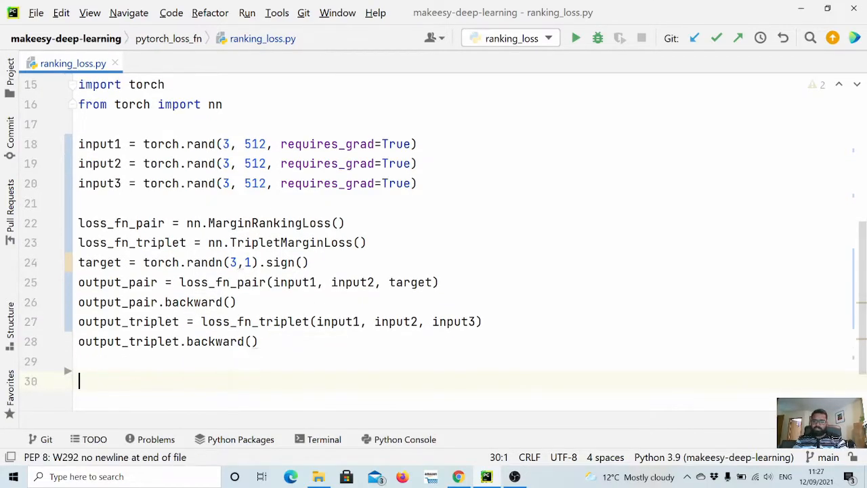
Step: Print input1, input2, input3, output_pair and output_triplet at the end of the script
{"action": "type", "text": "print(input1"}
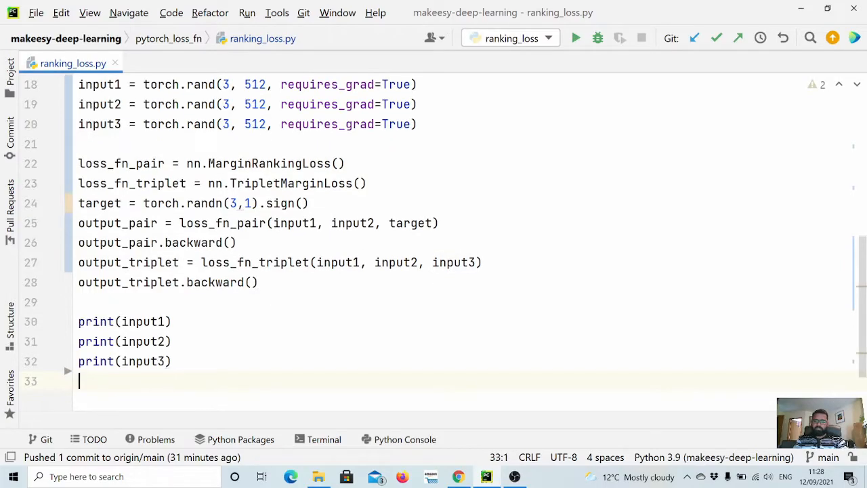
{"action": "type", "text": "print(o"}
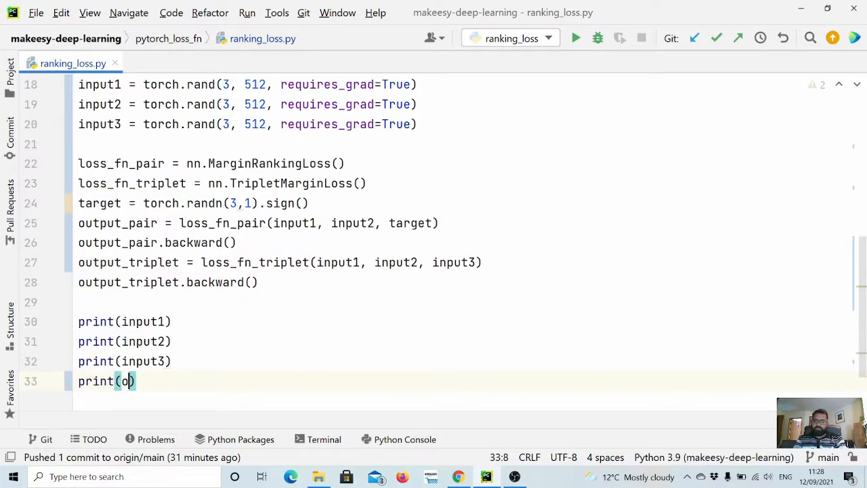
{"action": "type", "text": "utput_pair"}
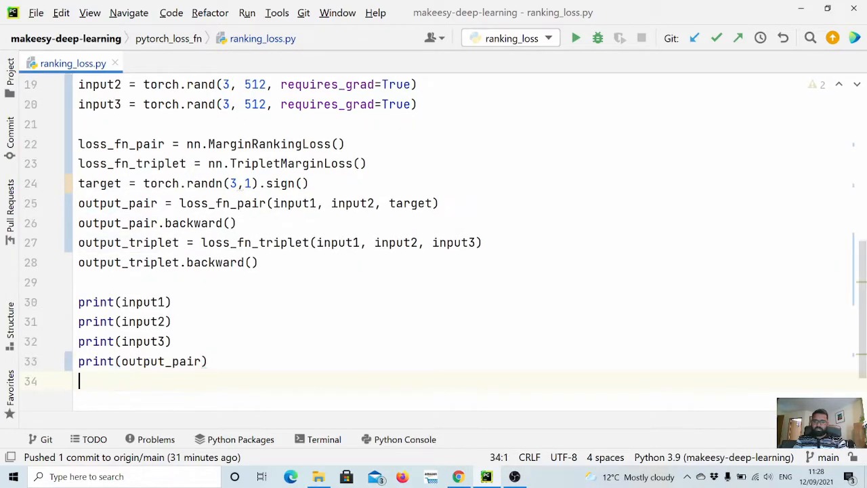
{"action": "type", "text": "output_triplet"}
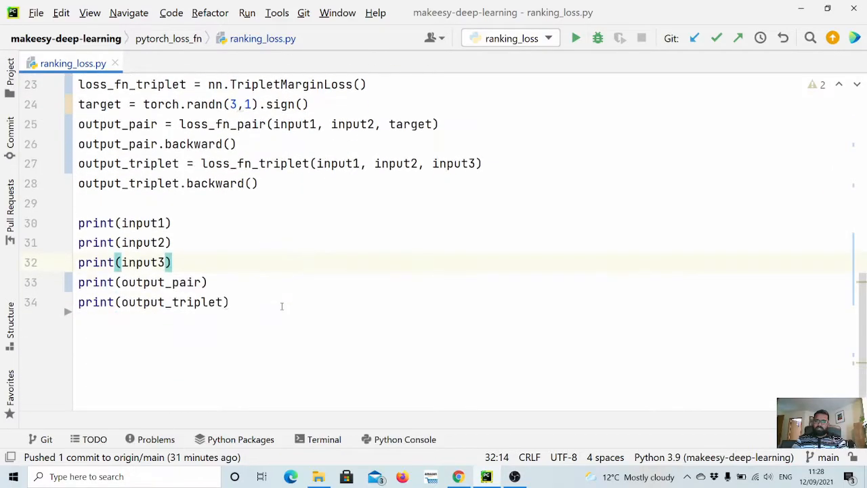
{"action": "key", "text": "enter"}
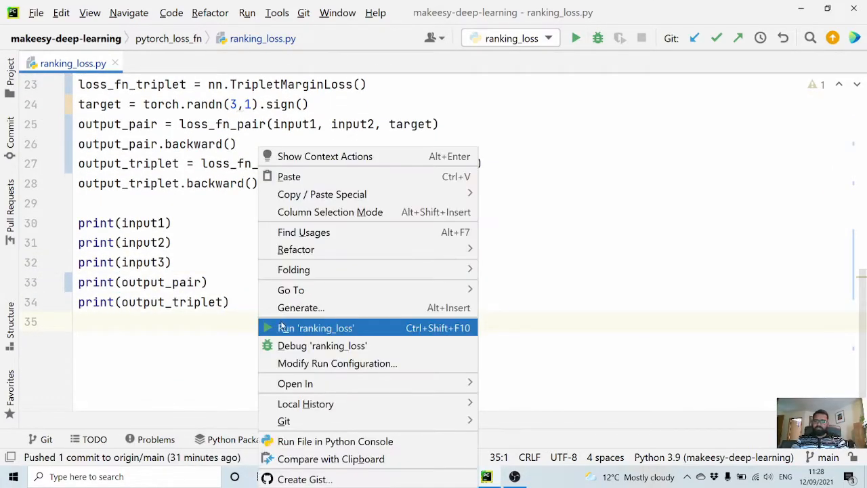
Step: Run ranking_loss and view the printed tensors and loss values 0.1711 and 1.1161 with exit code 0
{"action": "left_click", "coordinate": [314, 327]}
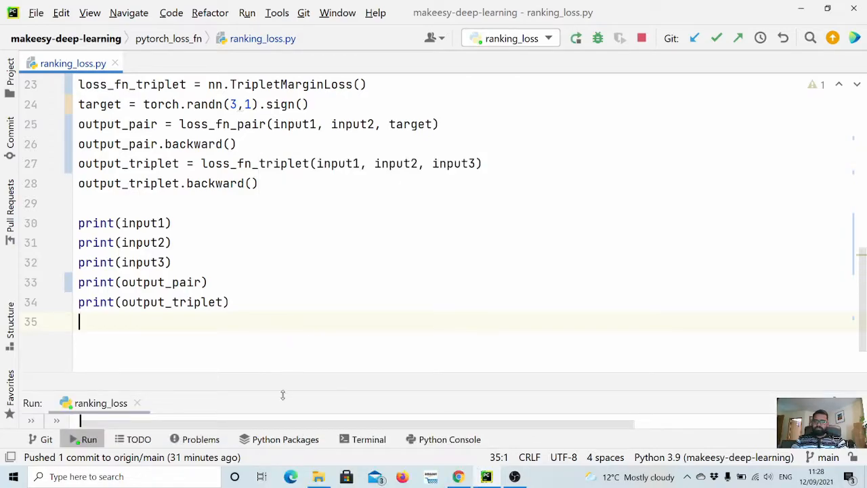
{"action": "left_click", "coordinate": [89, 439]}
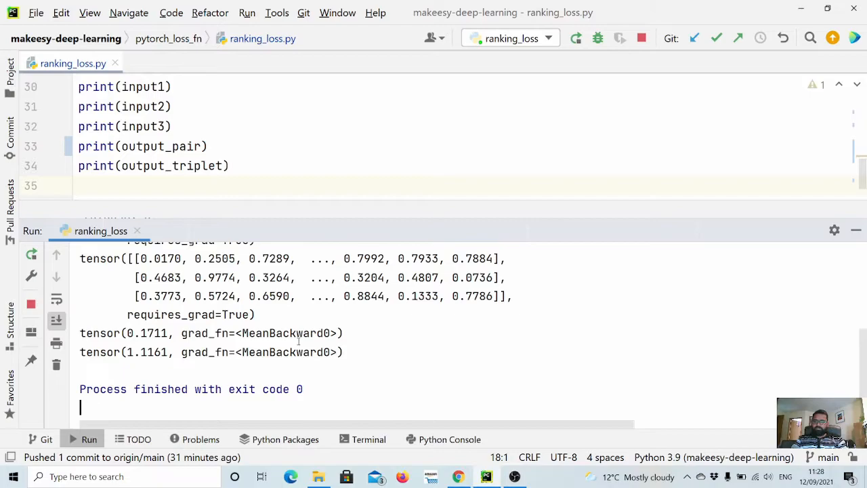
{"action": "left_click", "coordinate": [574, 38]}
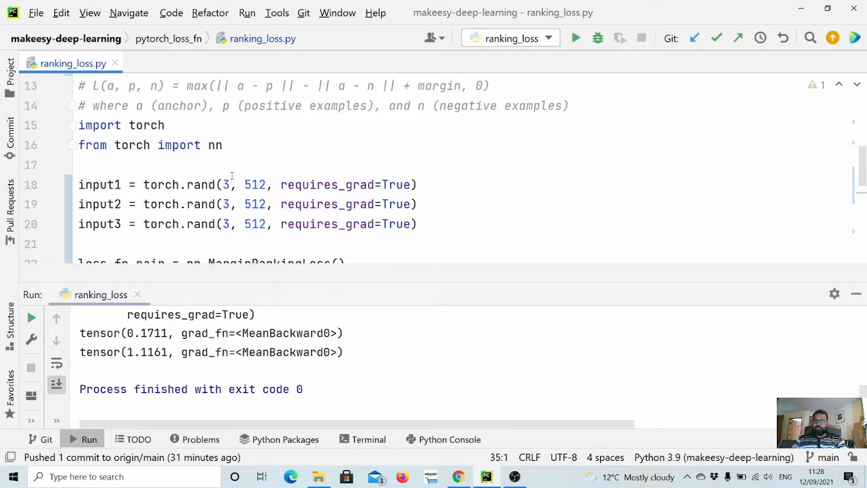
{"action": "left_click", "coordinate": [260, 184]}
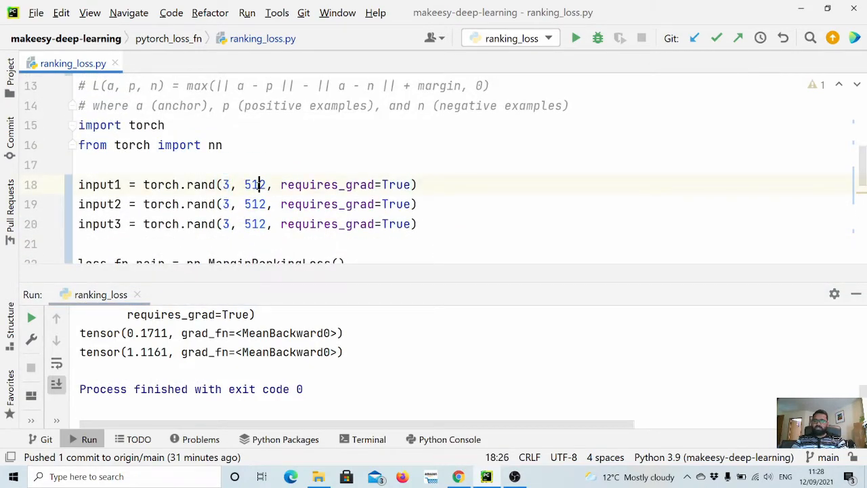